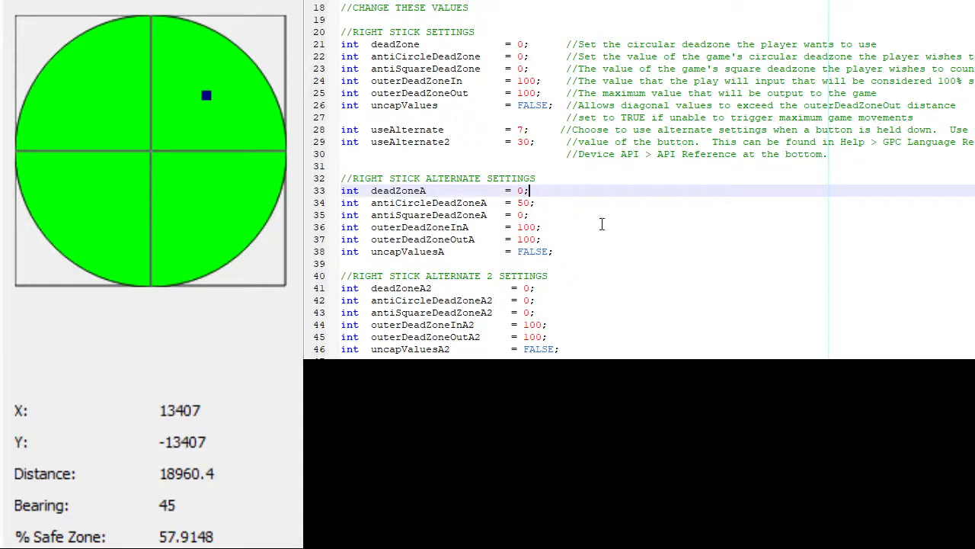
pyautogui.write('2')
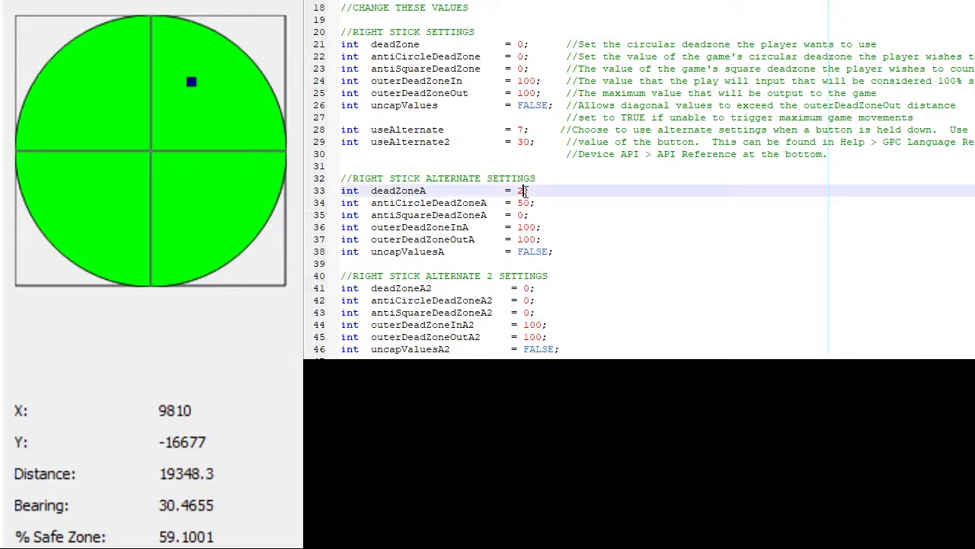
pyautogui.write('4')
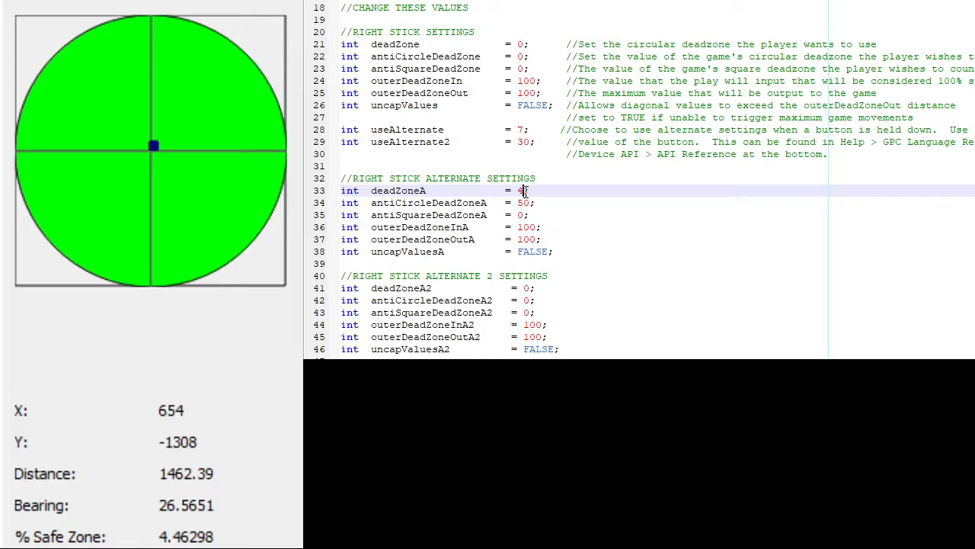
pyautogui.write('1')
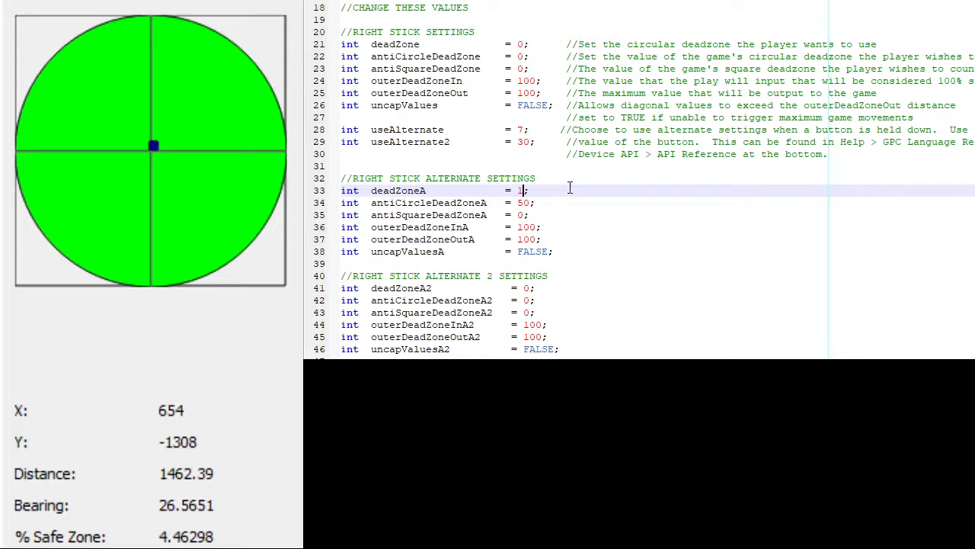
pyautogui.write('0')
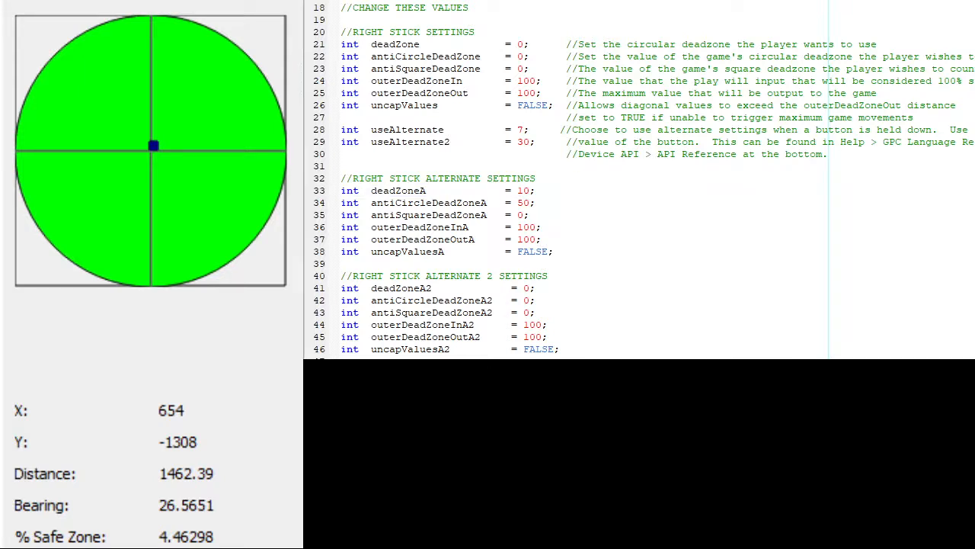